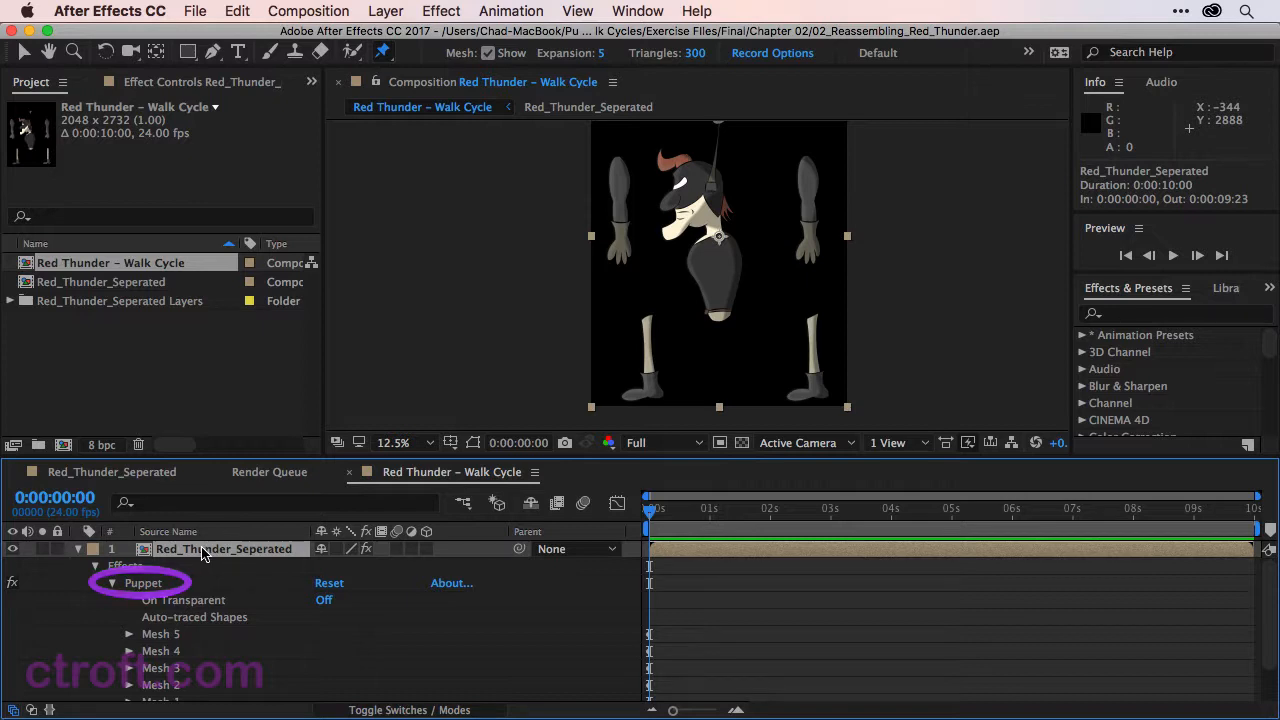
# Reveal the Red_Thunder_Seperated layer's Puppet effect and expand it to list Mesh 1-5
pyautogui.press('e')
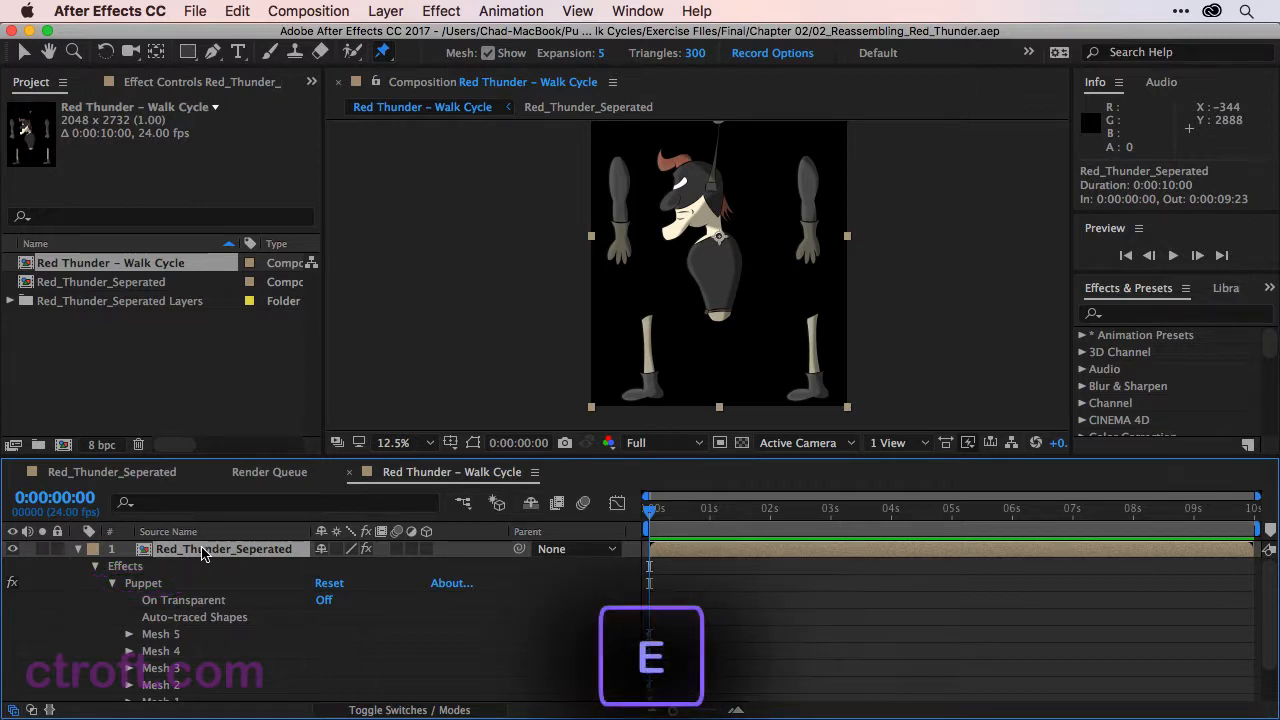
pyautogui.click(112, 584)
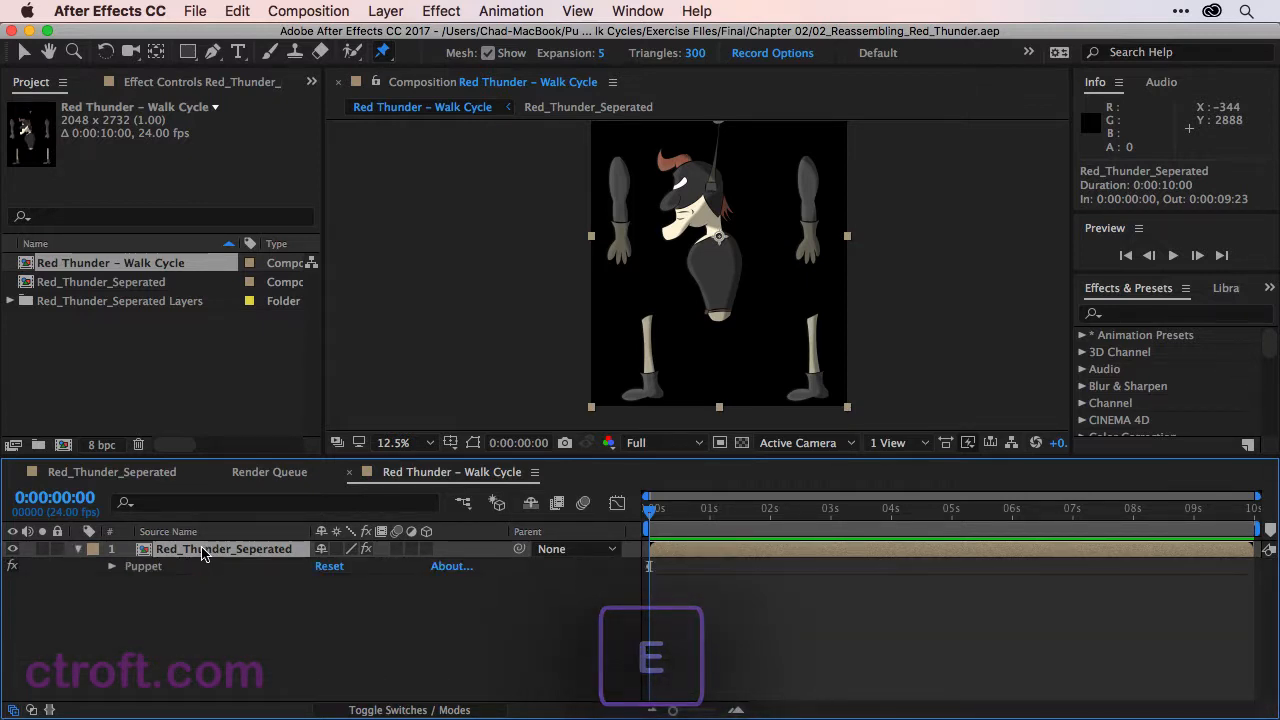
pyautogui.press('u')
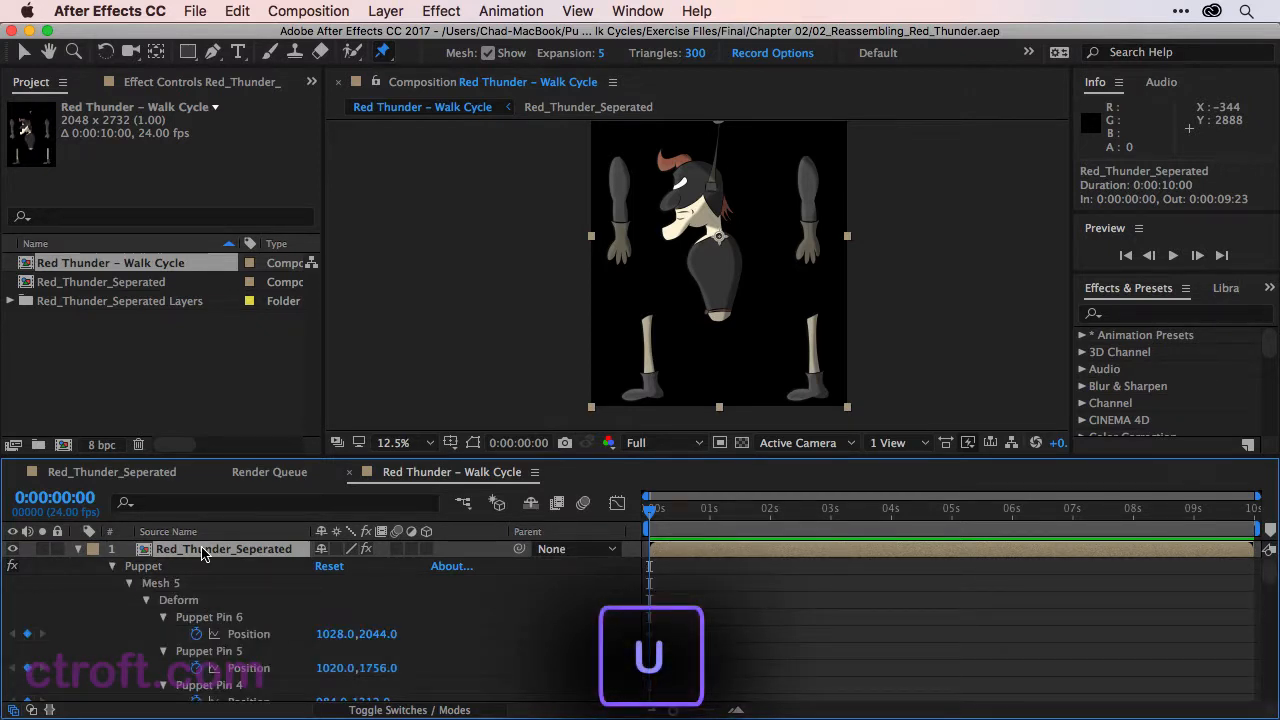
pyautogui.press('u')
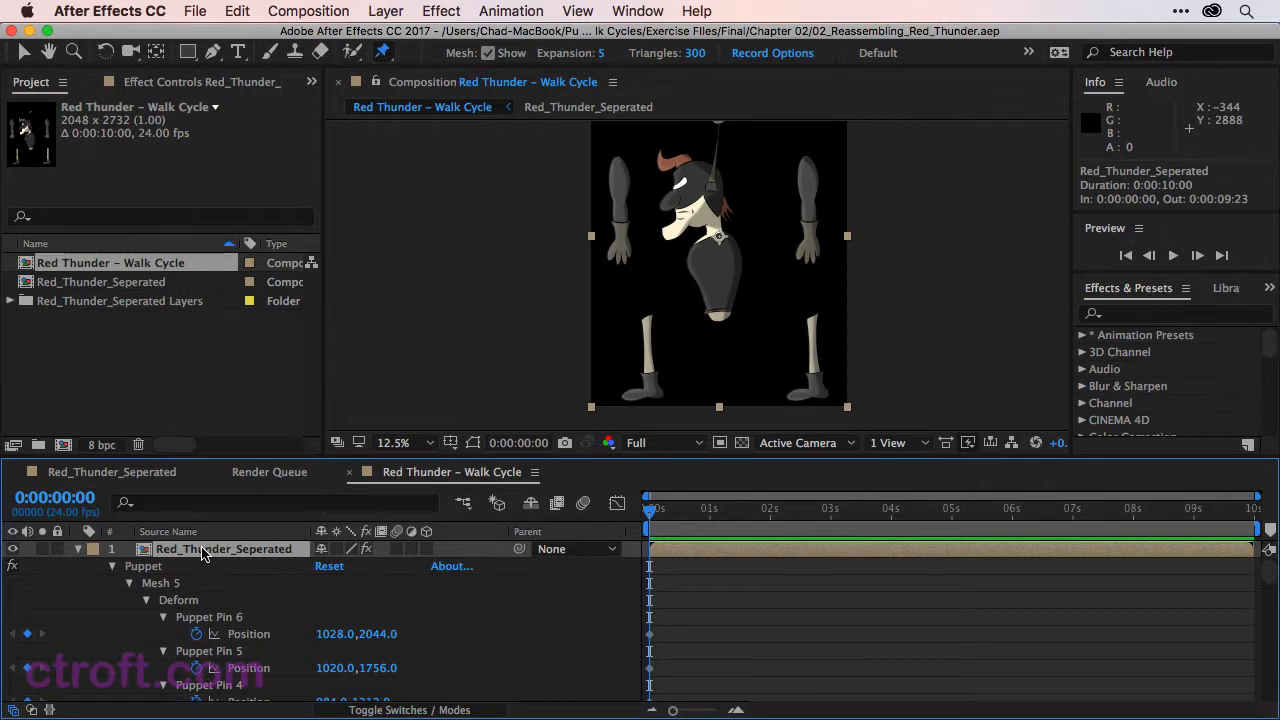
pyautogui.click(112, 564)
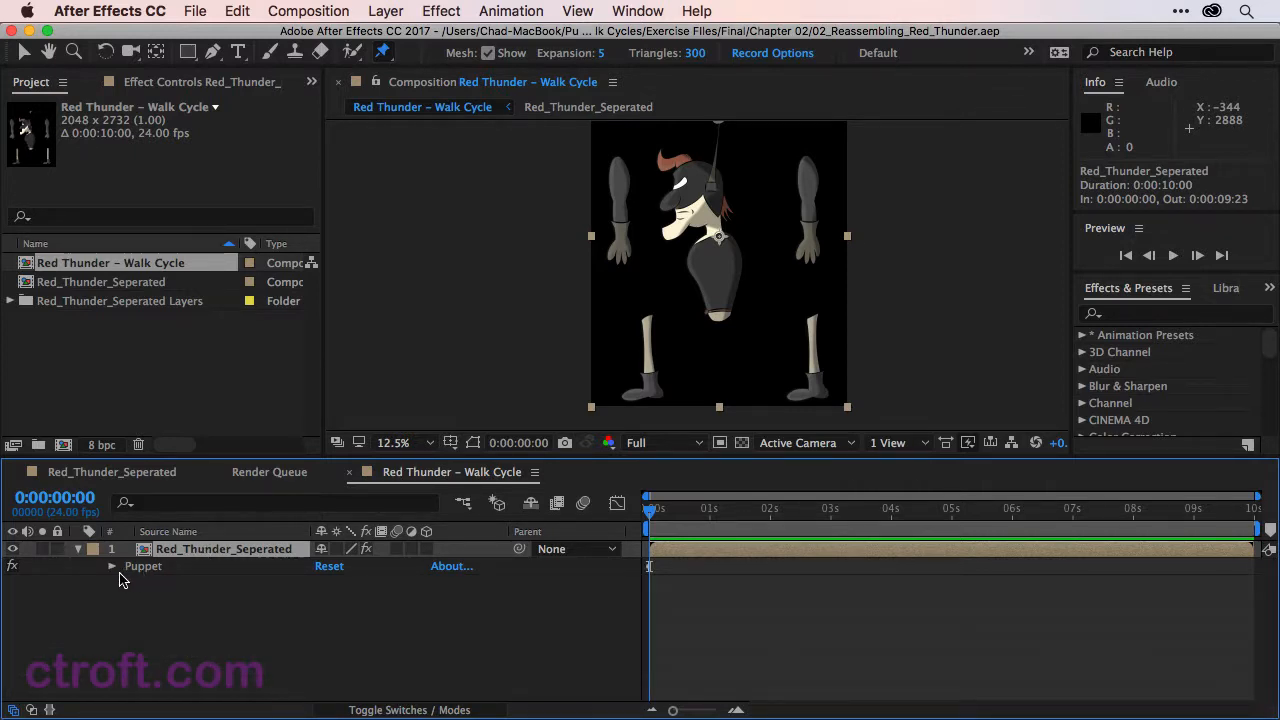
pyautogui.click(112, 566)
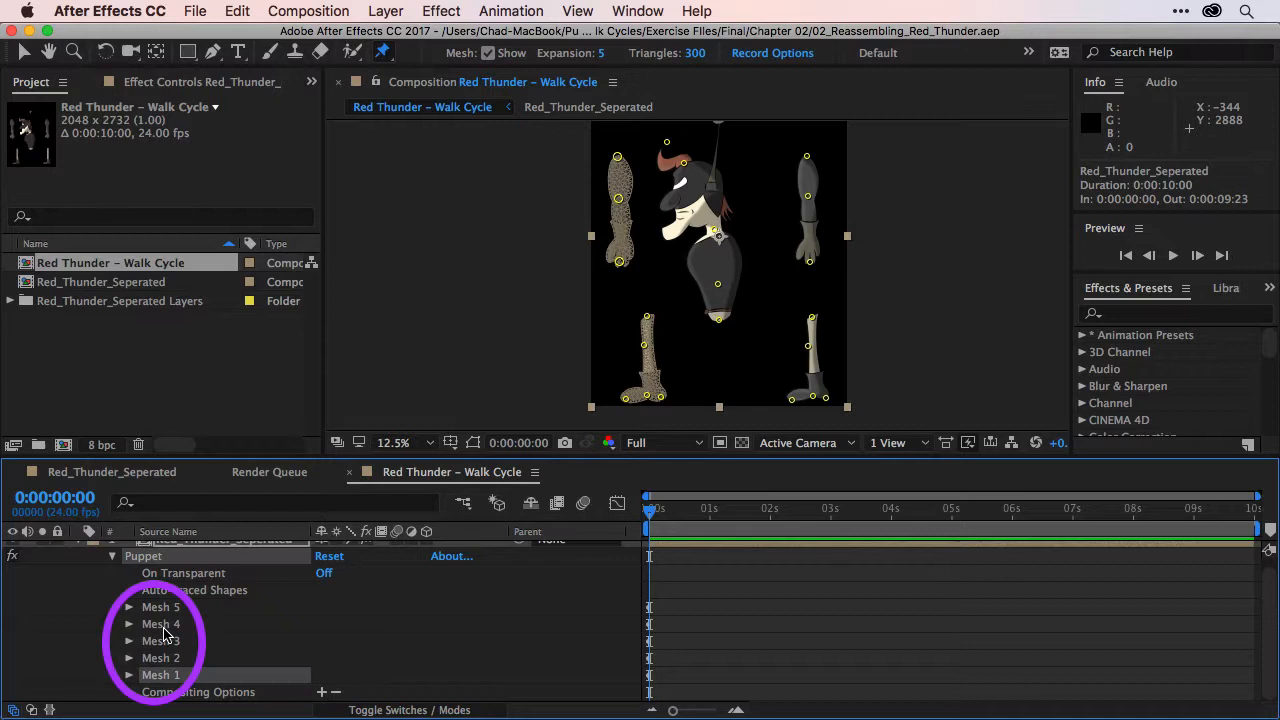
# Select Mesh 1 under the Puppet effect as the piece to pin
pyautogui.click(160, 656)
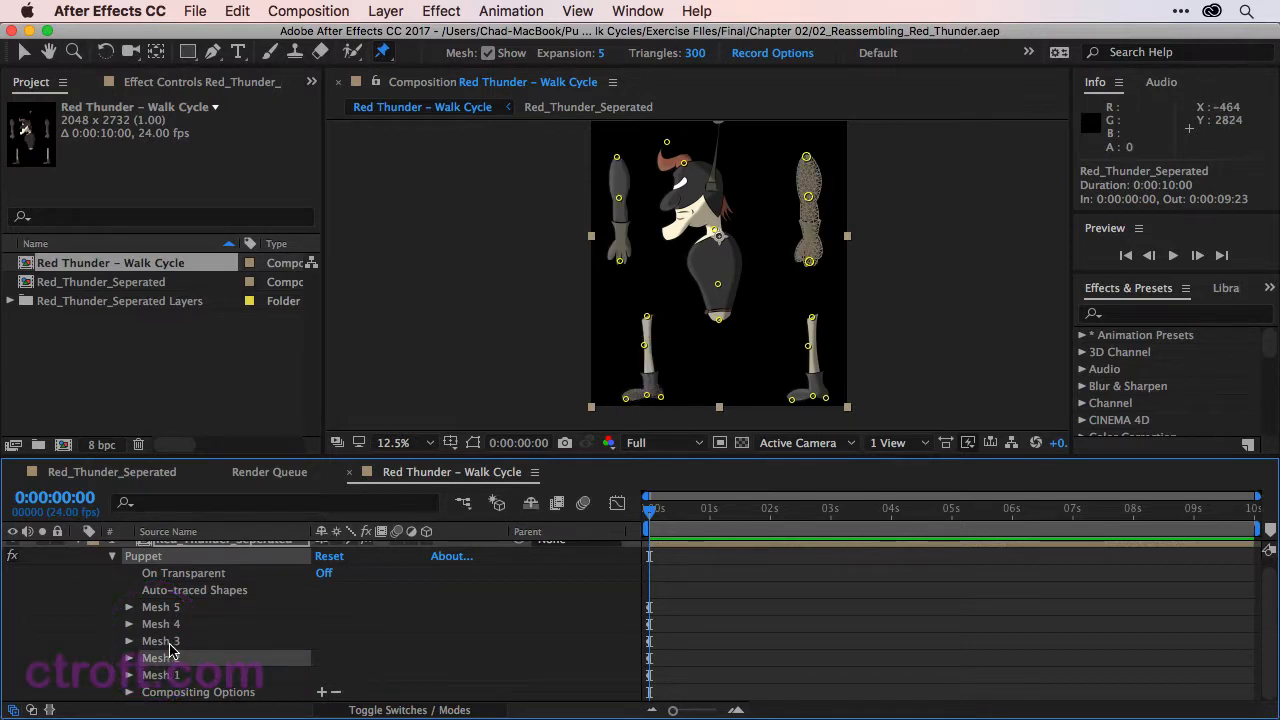
pyautogui.click(160, 624)
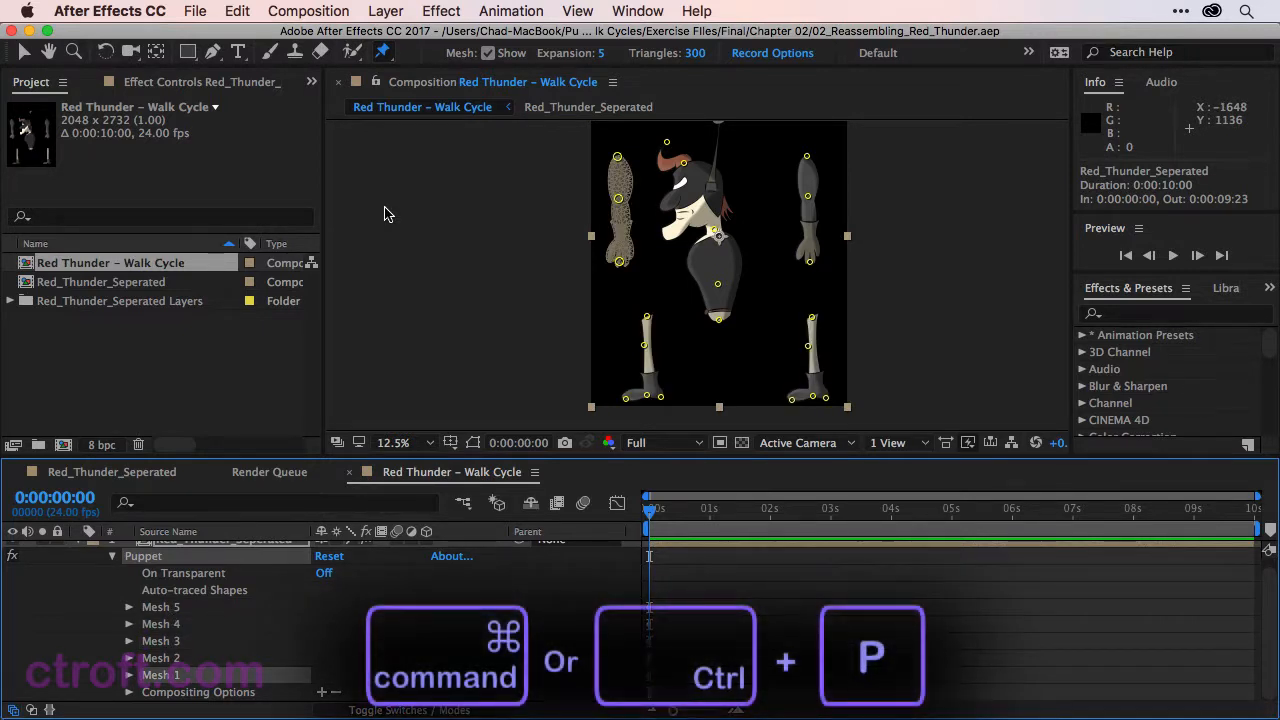
pyautogui.moveTo(544, 188)
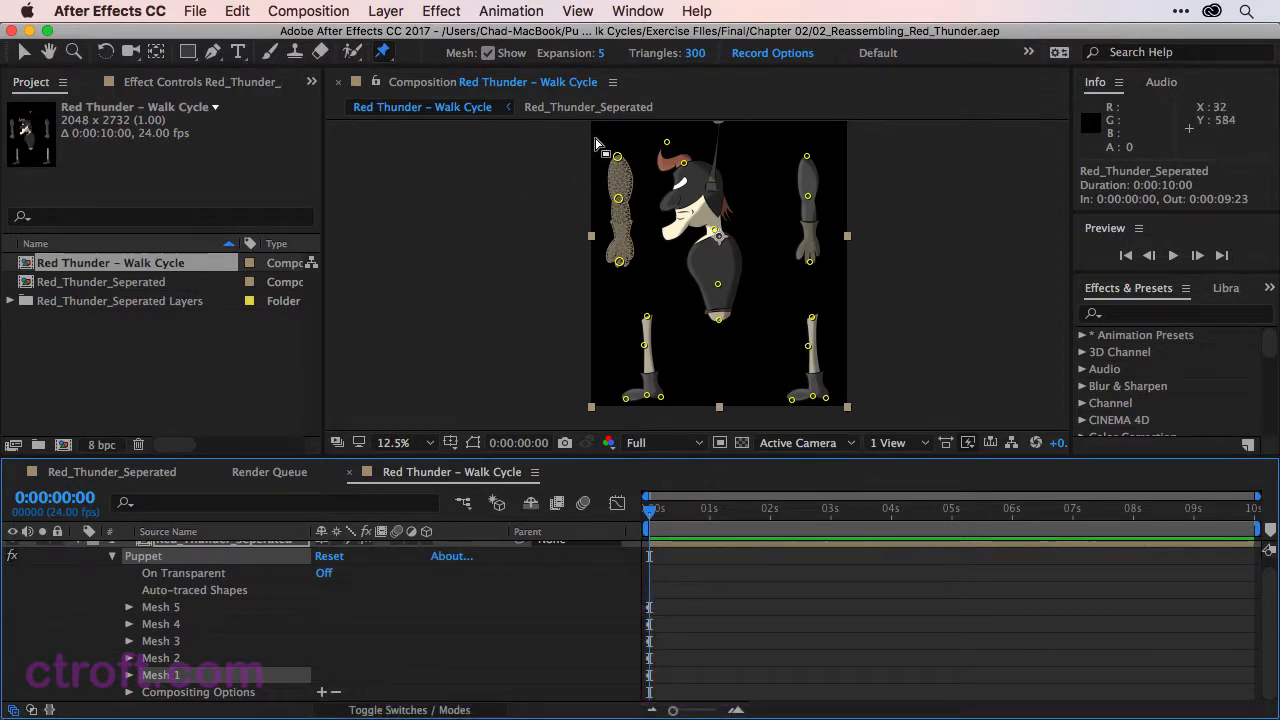
pyautogui.moveTo(596, 140)
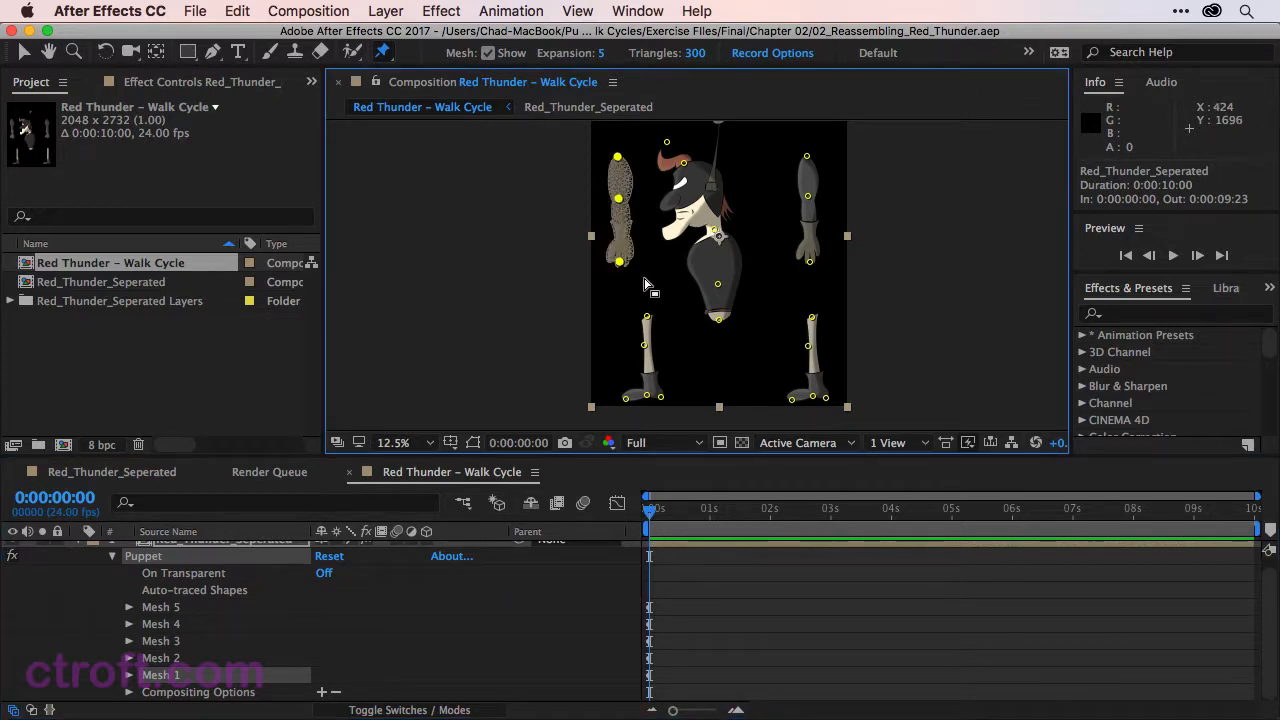
pyautogui.moveTo(618, 164)
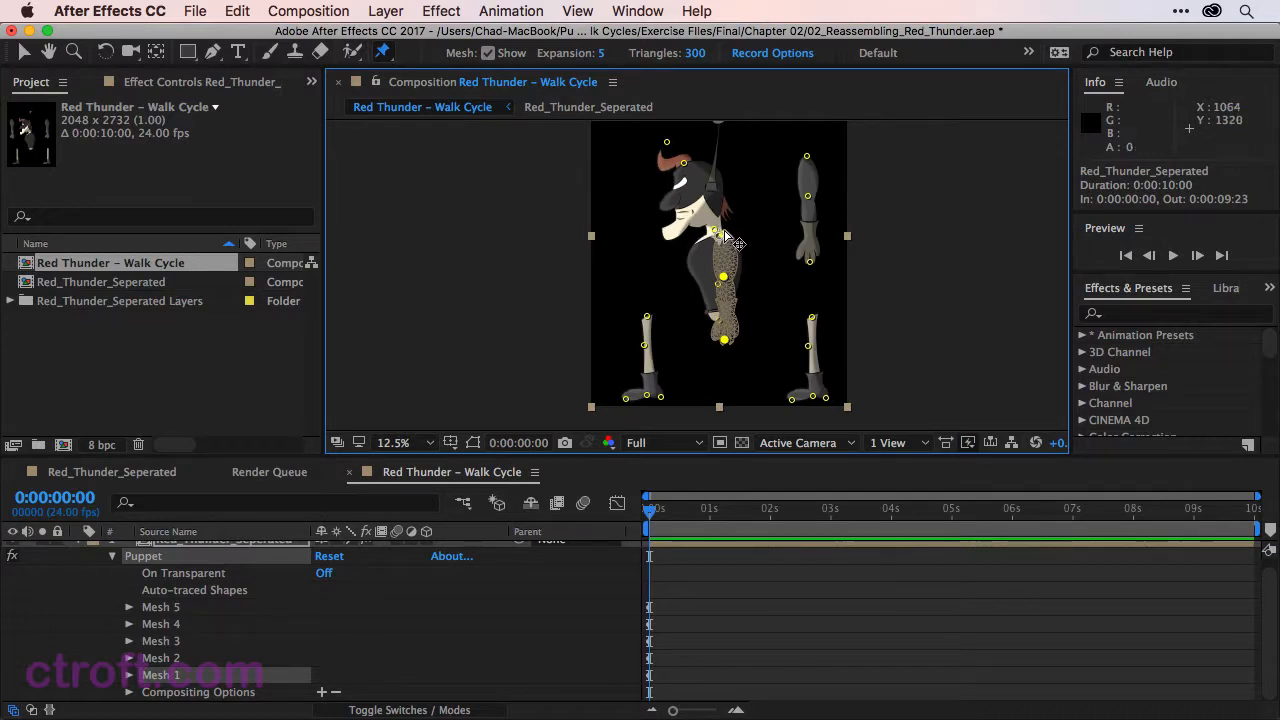
# Zoom in on the shoulder and nudge Mesh 1's pin so the arm joins cleanly
pyautogui.click(392, 442)
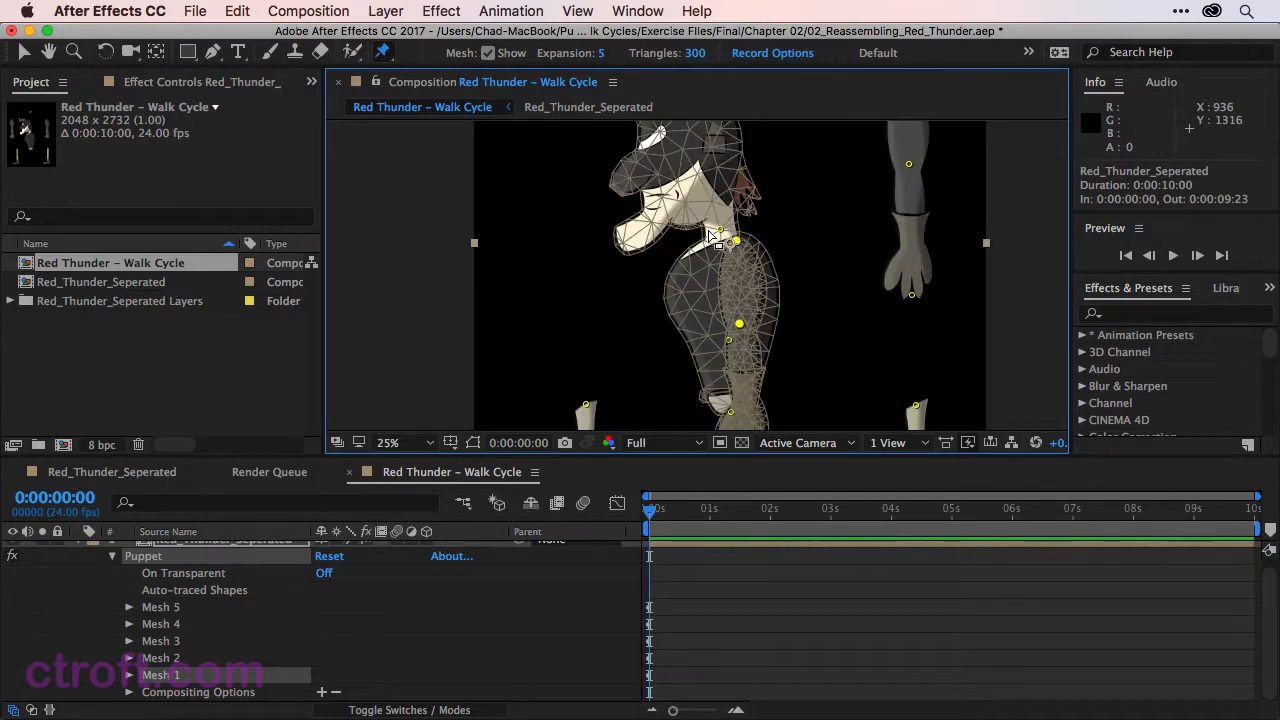
pyautogui.click(388, 442)
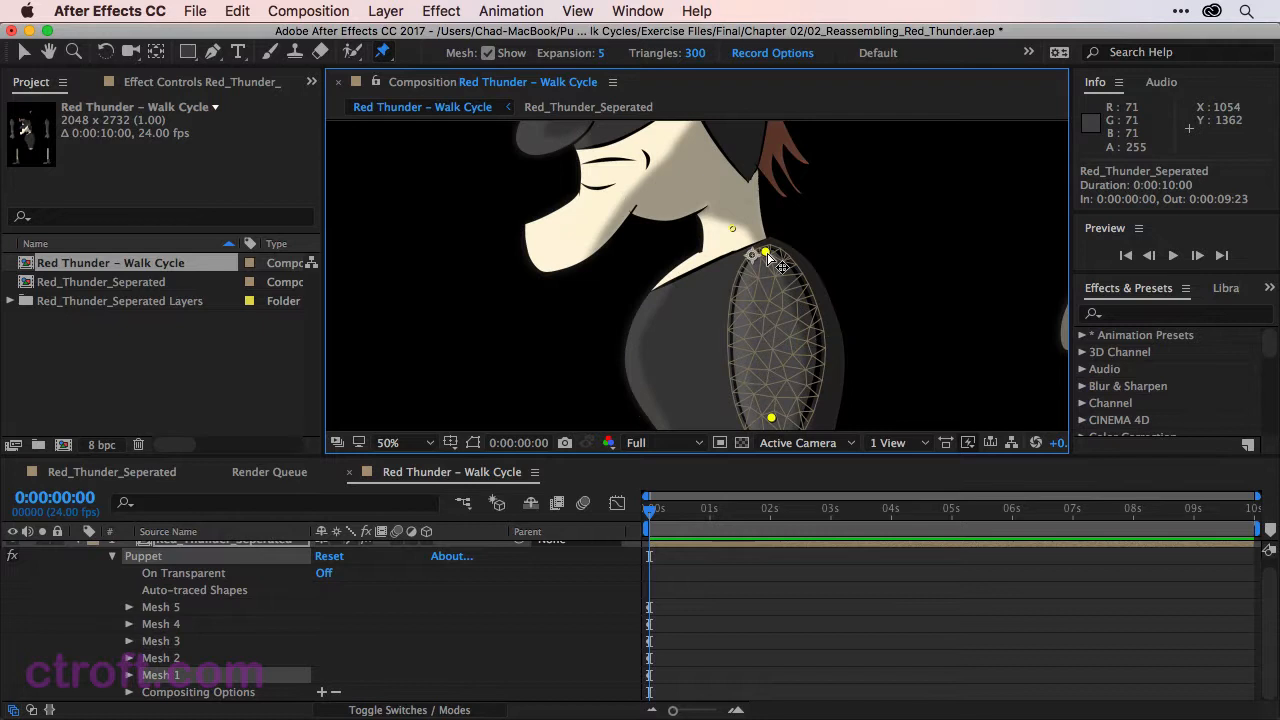
pyautogui.moveTo(764, 252); pyautogui.dragTo(776, 244)
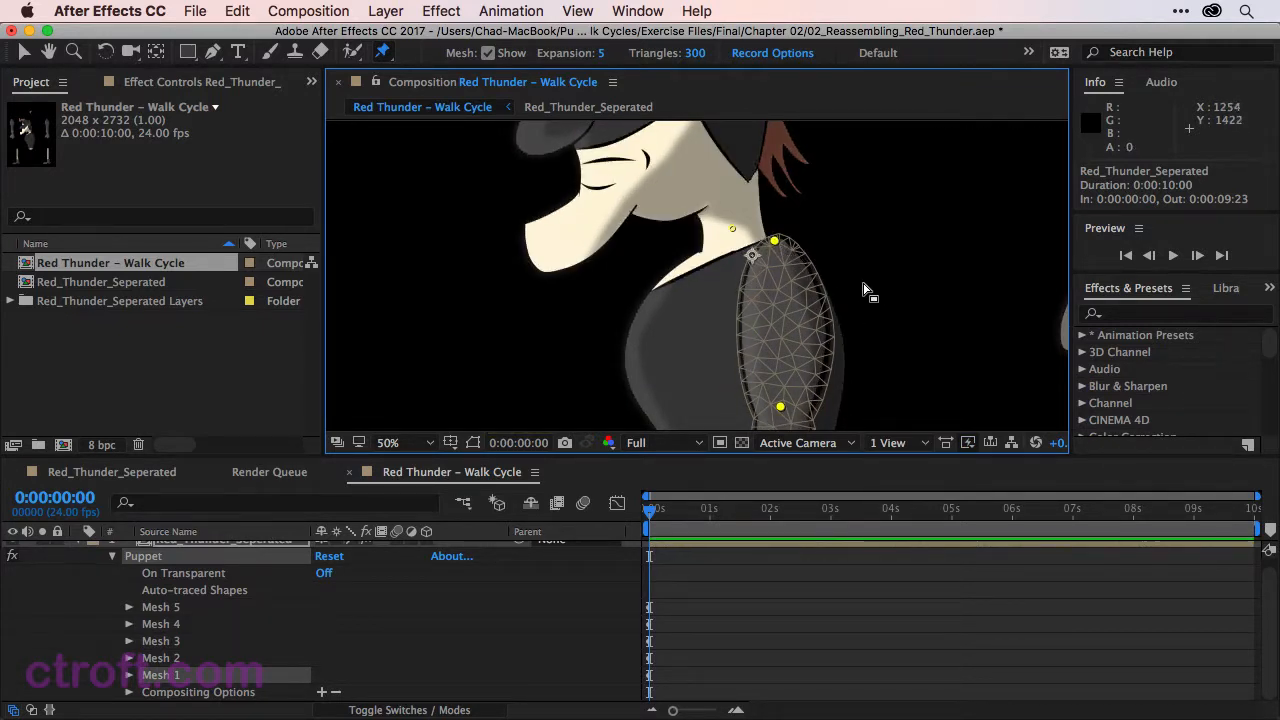
pyautogui.click(388, 442)
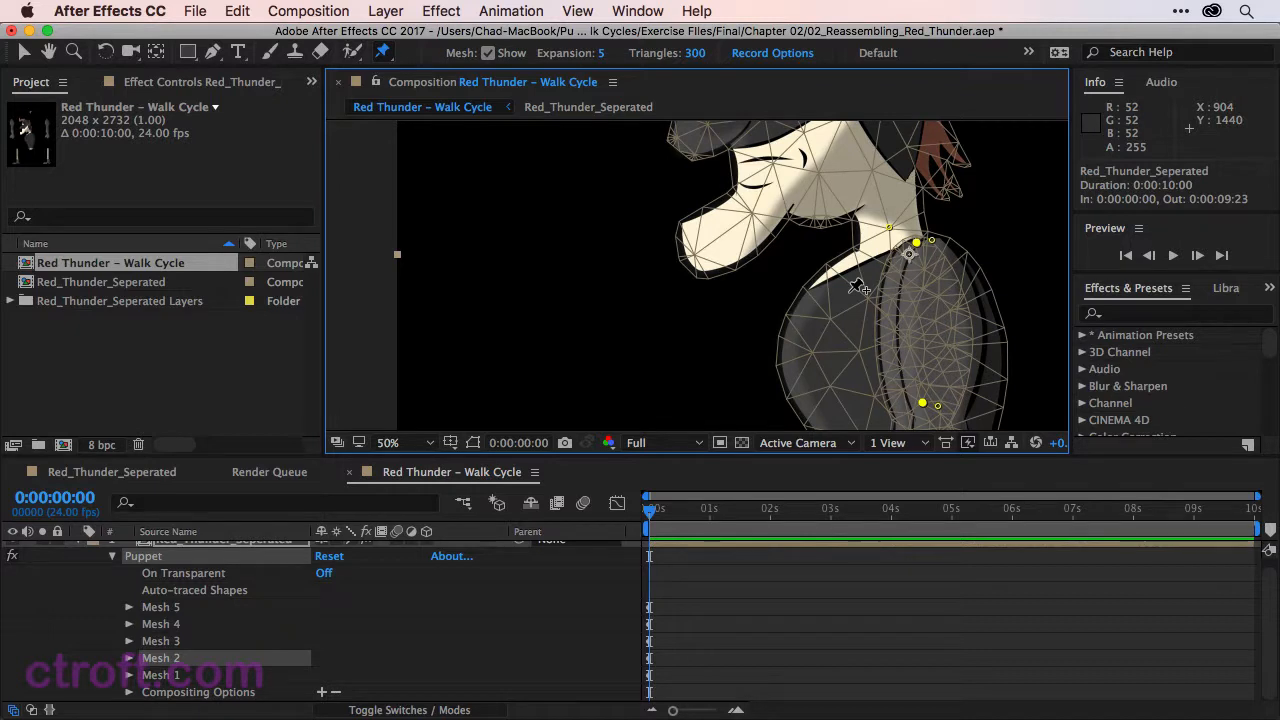
pyautogui.moveTo(858, 288)
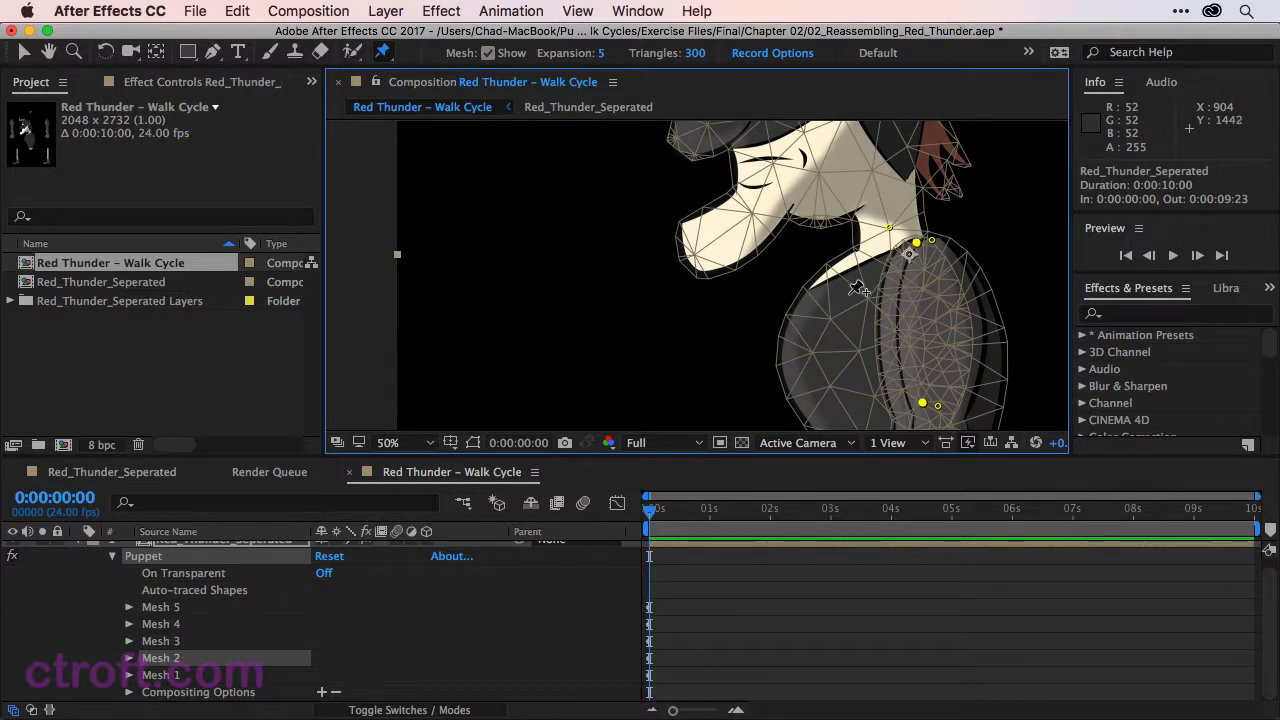
pyautogui.moveTo(850, 304)
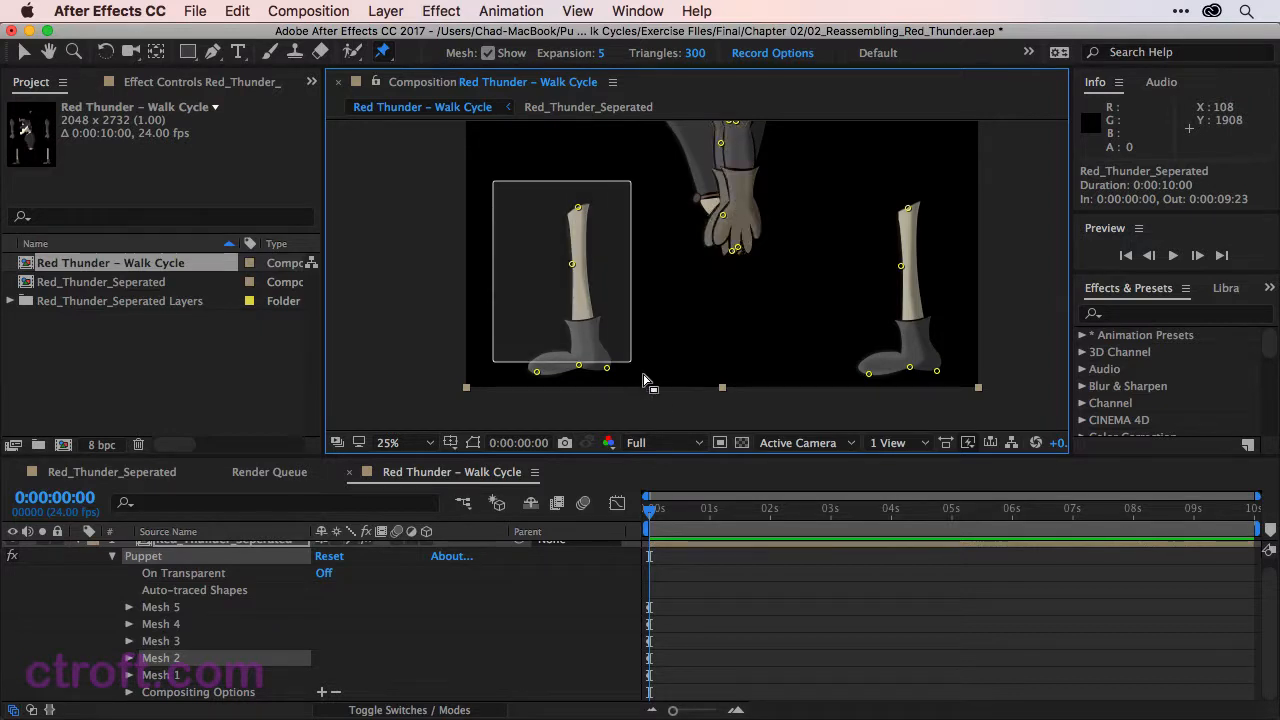
# Move the Mesh 3 and Mesh 4 leg pieces up so both legs sit beneath the body
pyautogui.click(160, 640)
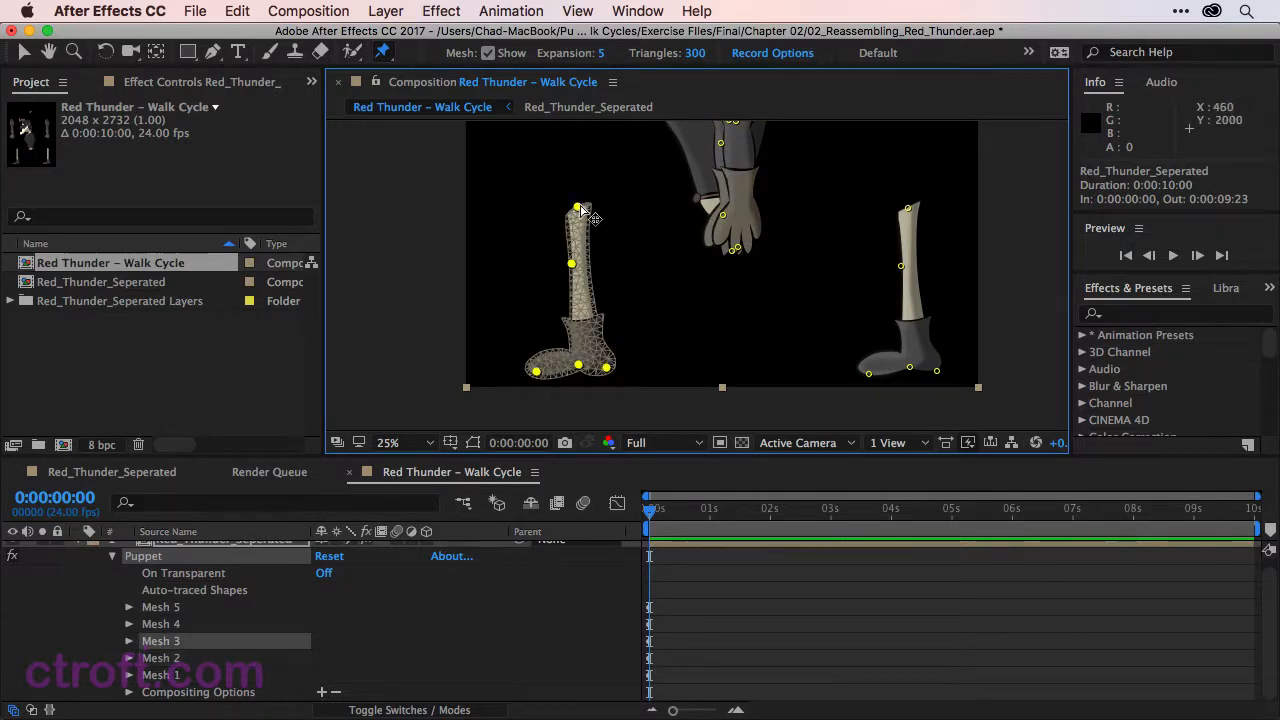
pyautogui.moveTo(580, 206); pyautogui.dragTo(676, 210)
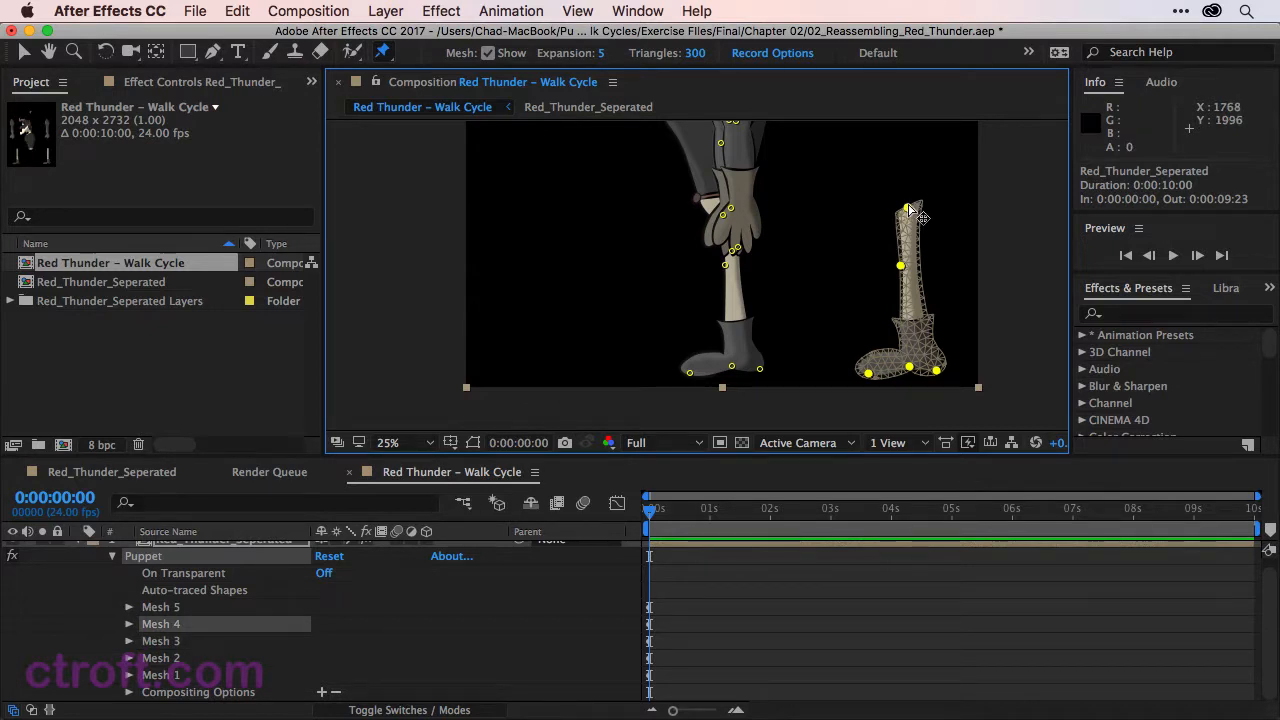
pyautogui.moveTo(900, 210); pyautogui.dragTo(730, 210)
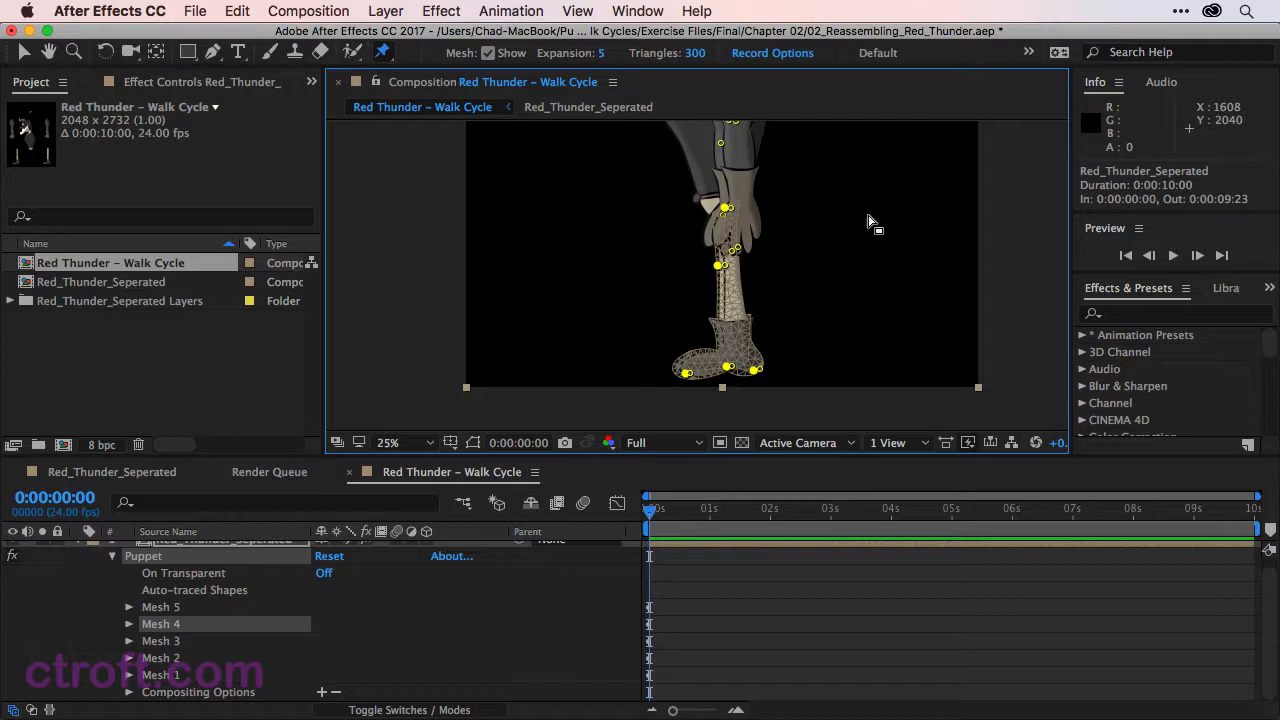
pyautogui.moveTo(730, 316)
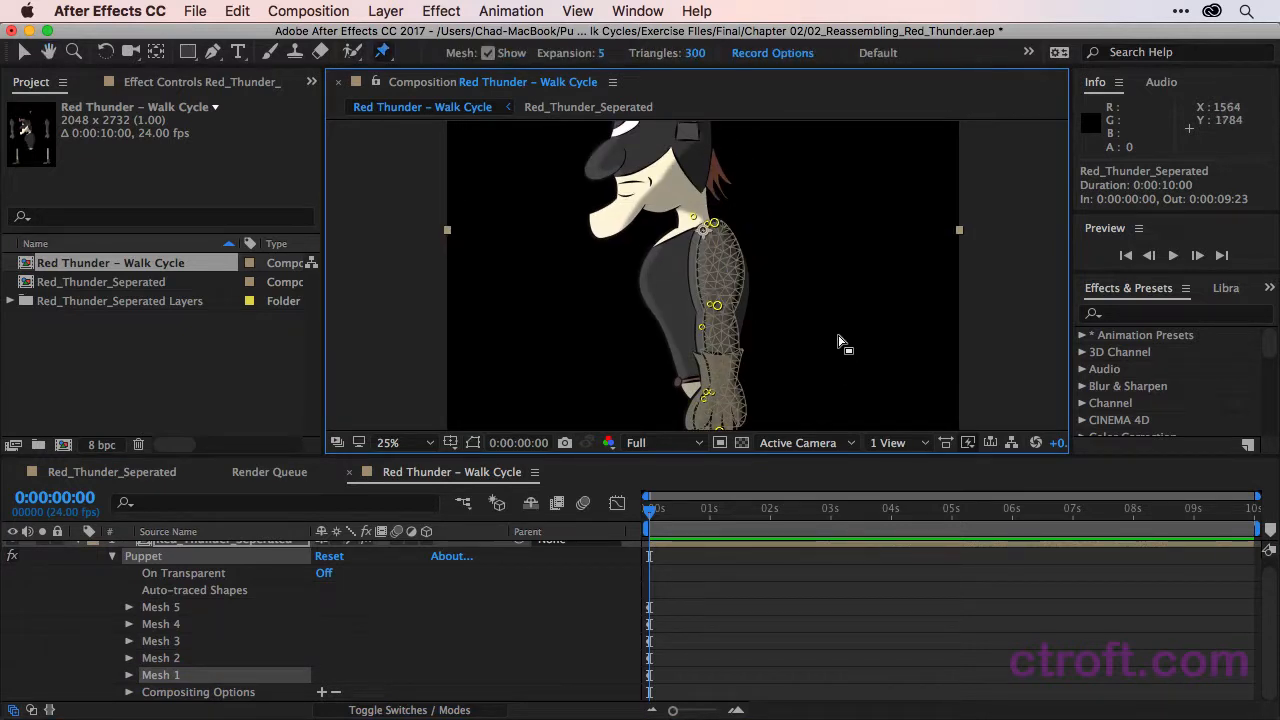
pyautogui.moveTo(760, 250)
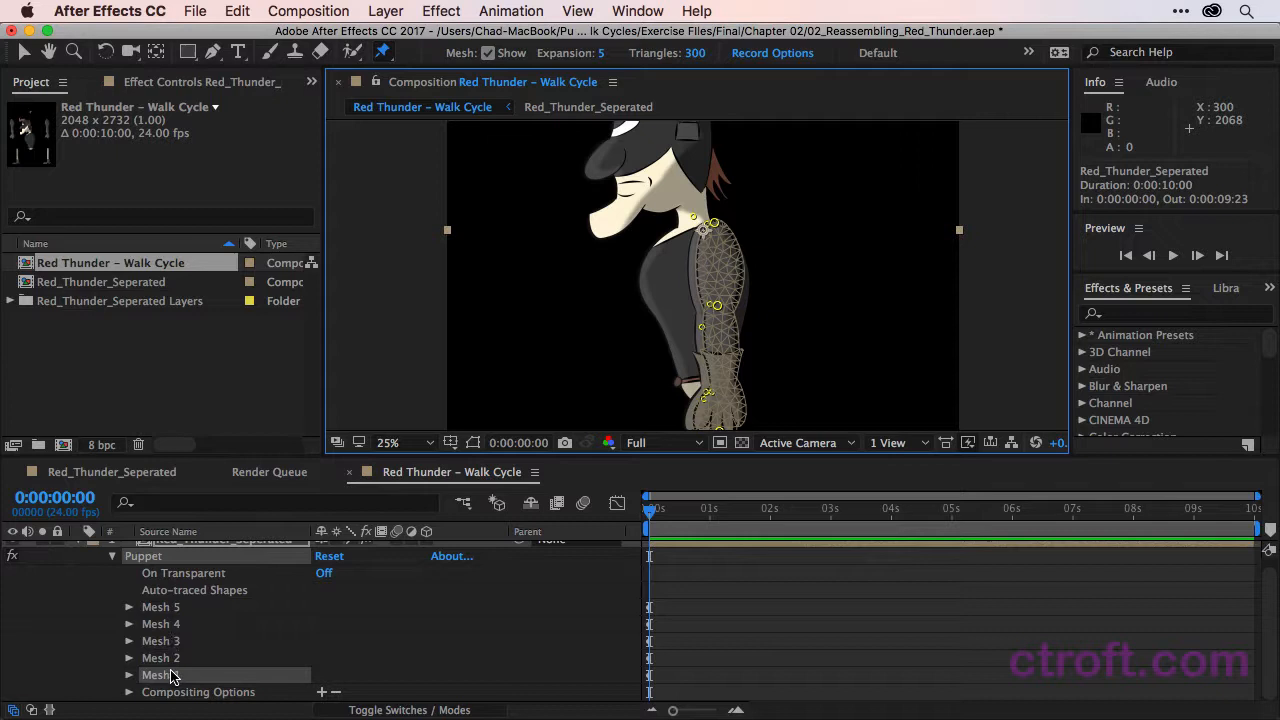
pyautogui.moveTo(284, 636)
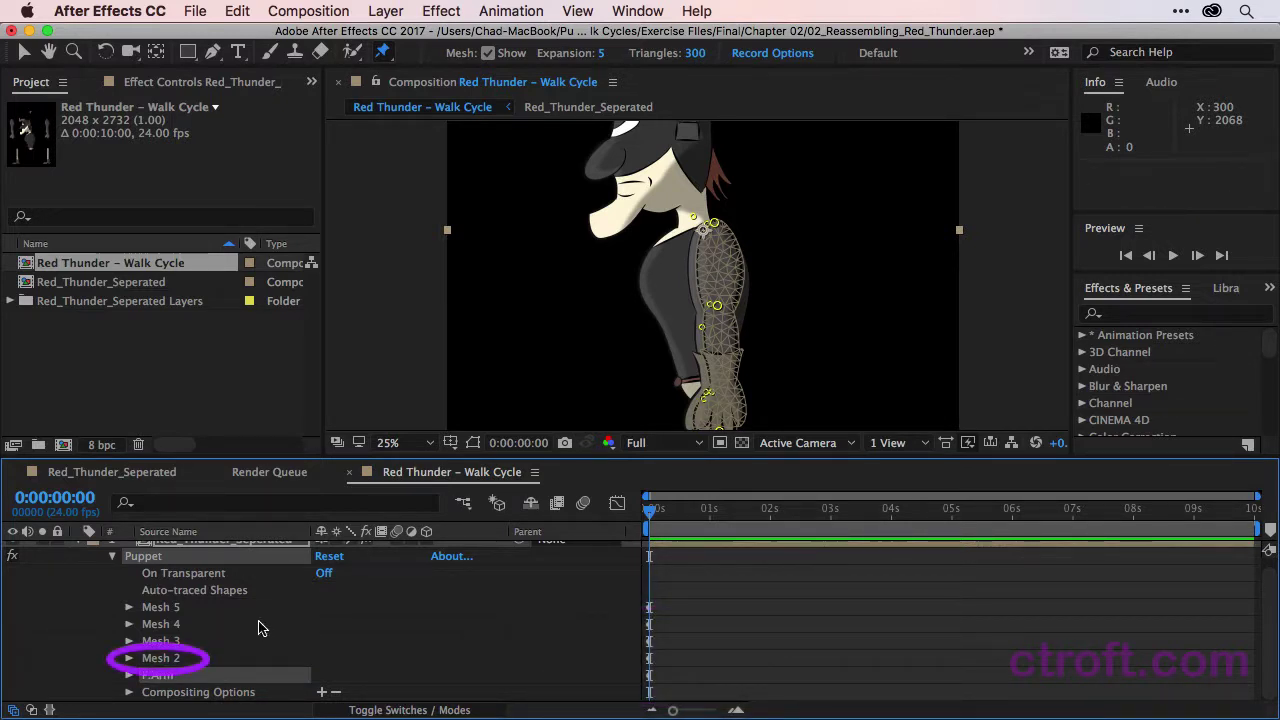
# Rename the remaining meshes to B.Arm, F.Leg and B.Leg
pyautogui.click(160, 658)
pyautogui.write('B.Arm')
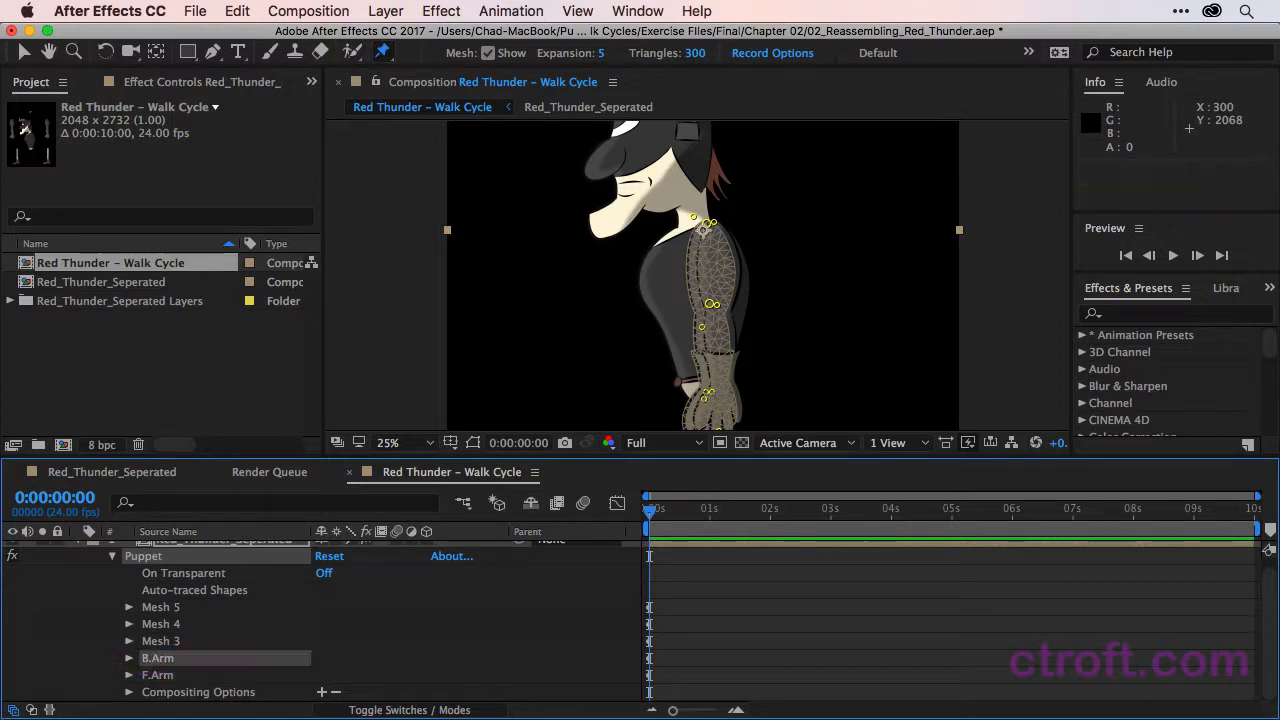
pyautogui.click(160, 640)
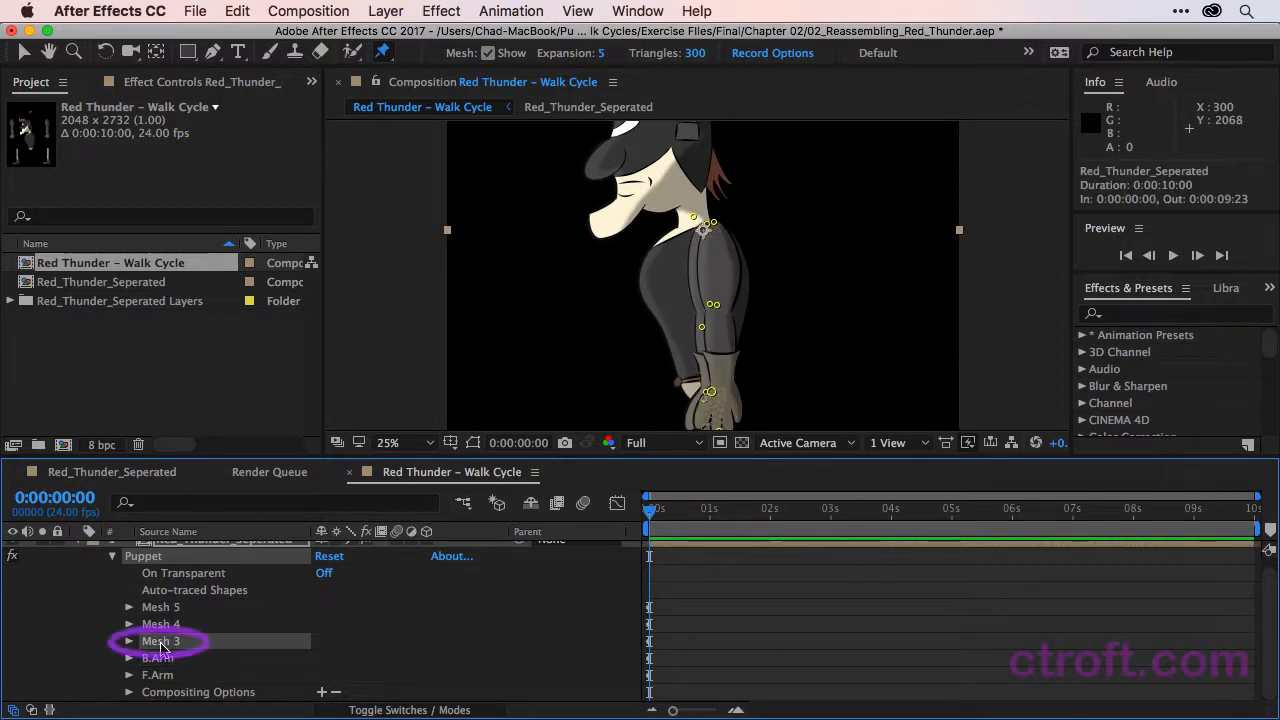
pyautogui.click(160, 640)
pyautogui.write('F.Leg')
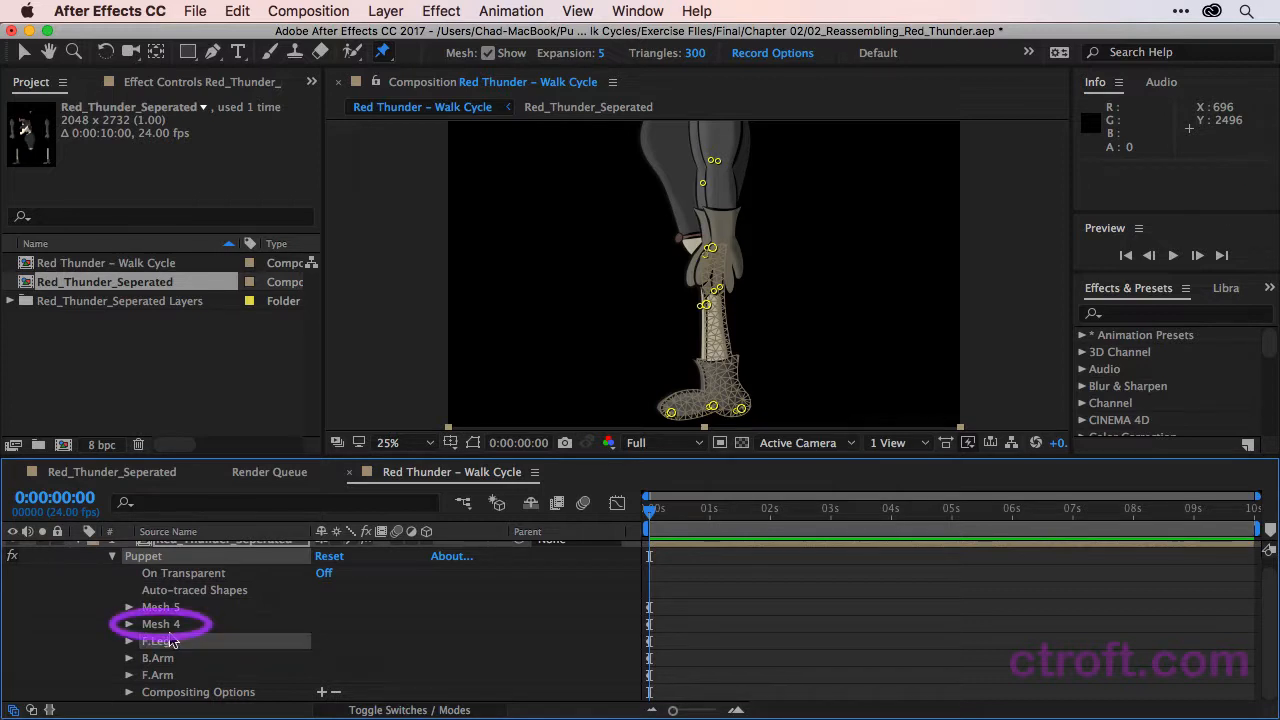
pyautogui.doubleClick(160, 624)
pyautogui.write('B')
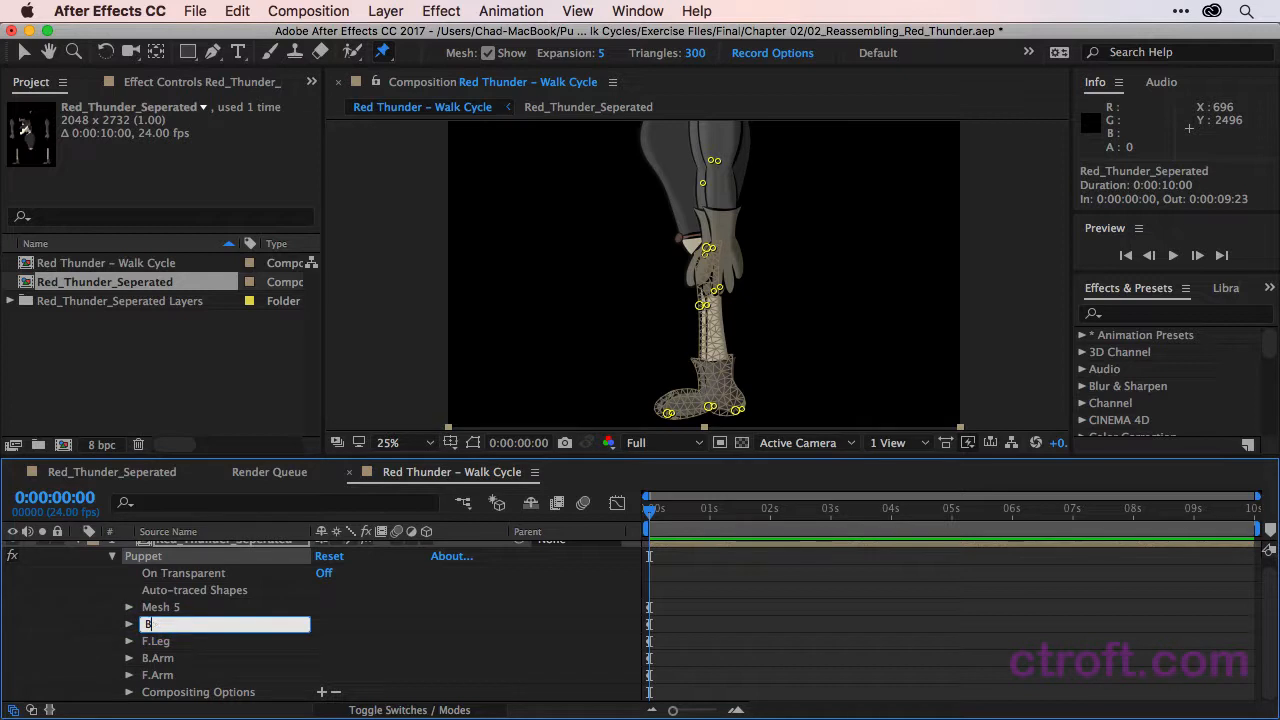
pyautogui.write('.Le')
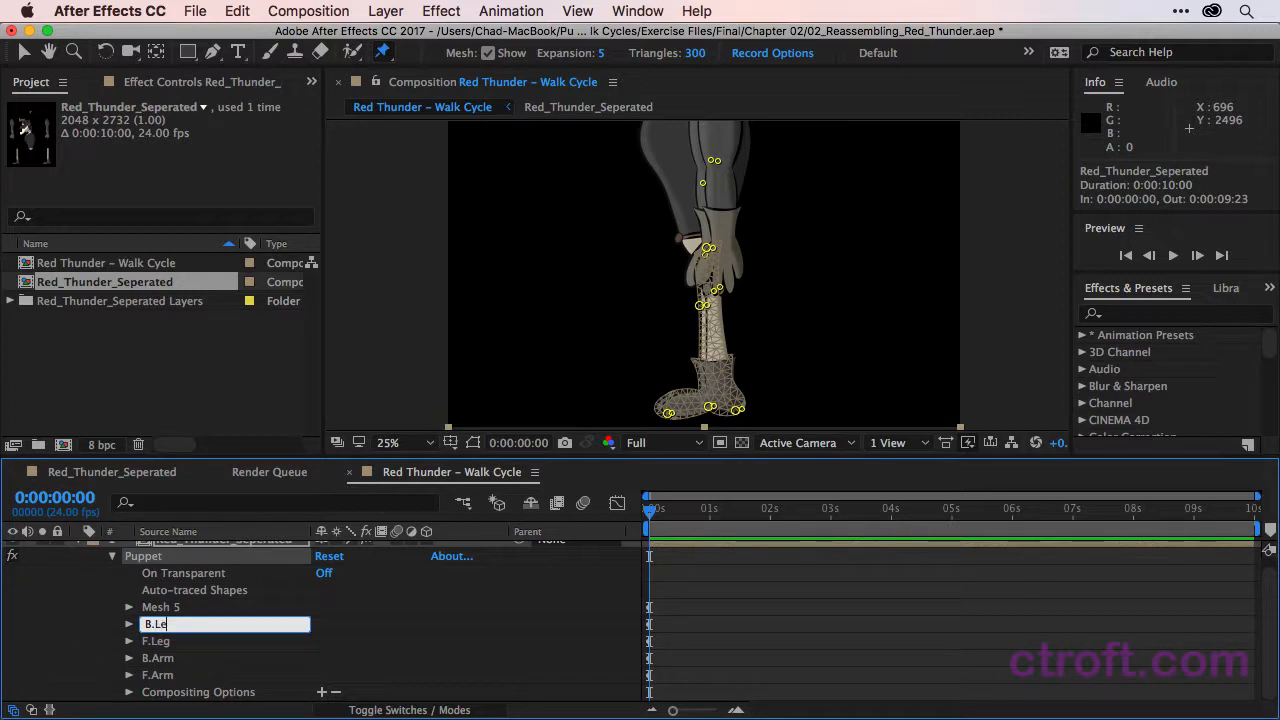
pyautogui.click(160, 608)
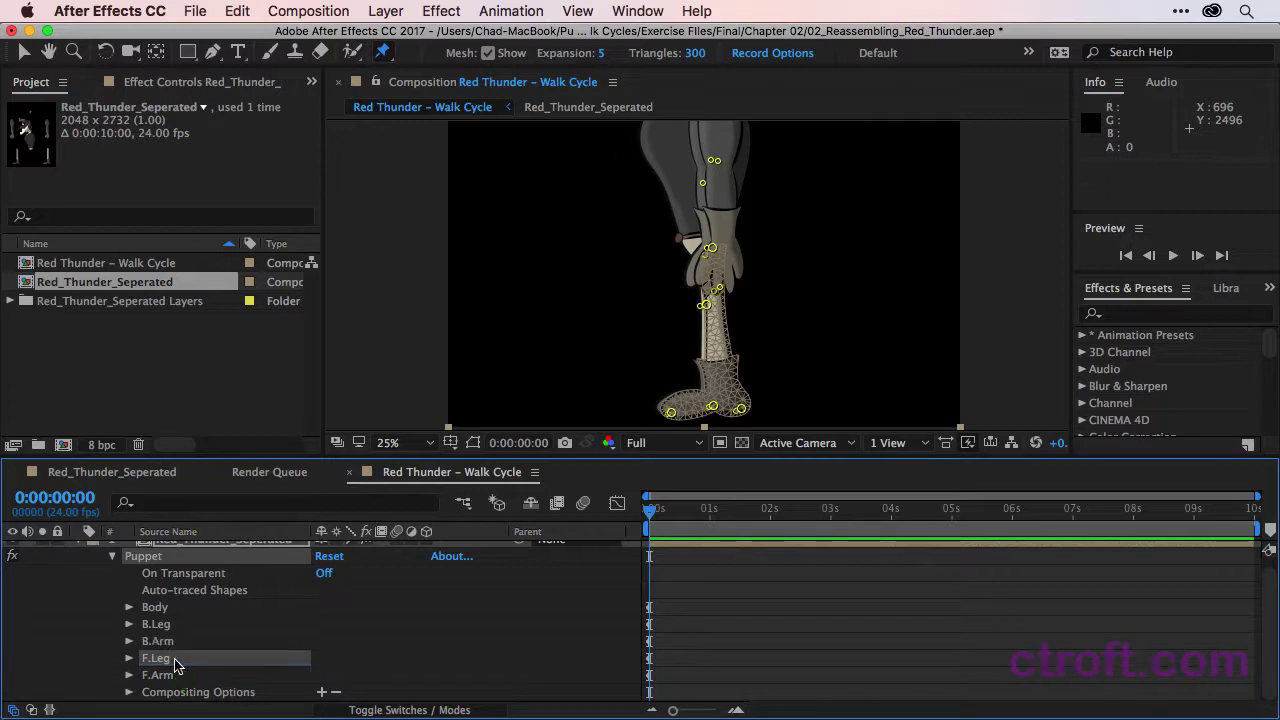
# Drag the Body mesh below B.Arm and B.Leg so the back limbs layer behind it
pyautogui.click(156, 606)
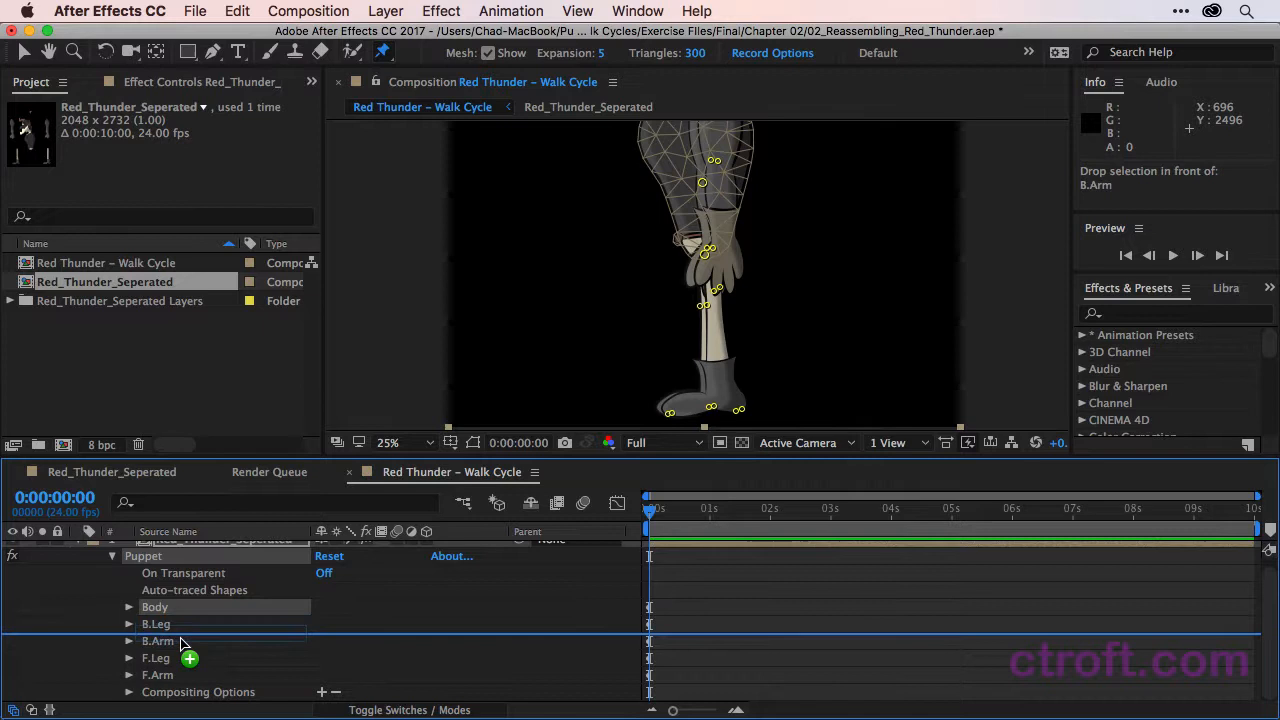
pyautogui.moveTo(156, 606); pyautogui.dragTo(170, 648)
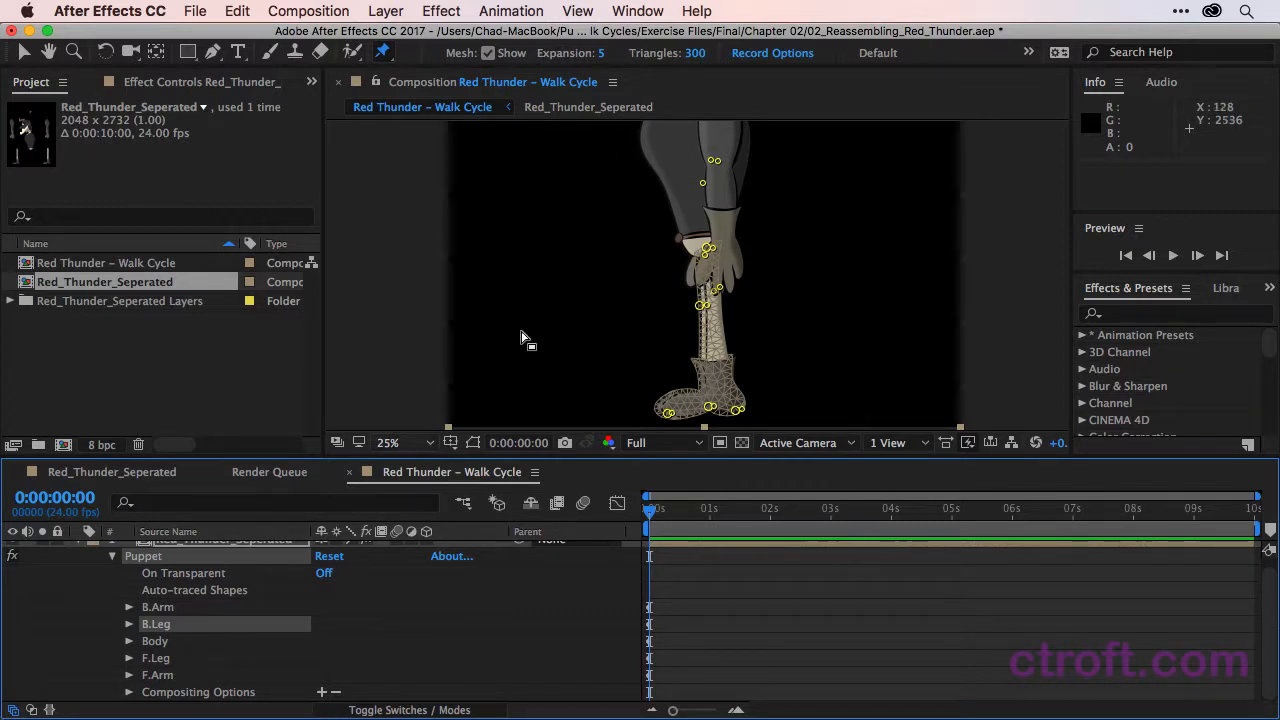
pyautogui.moveTo(528, 330)
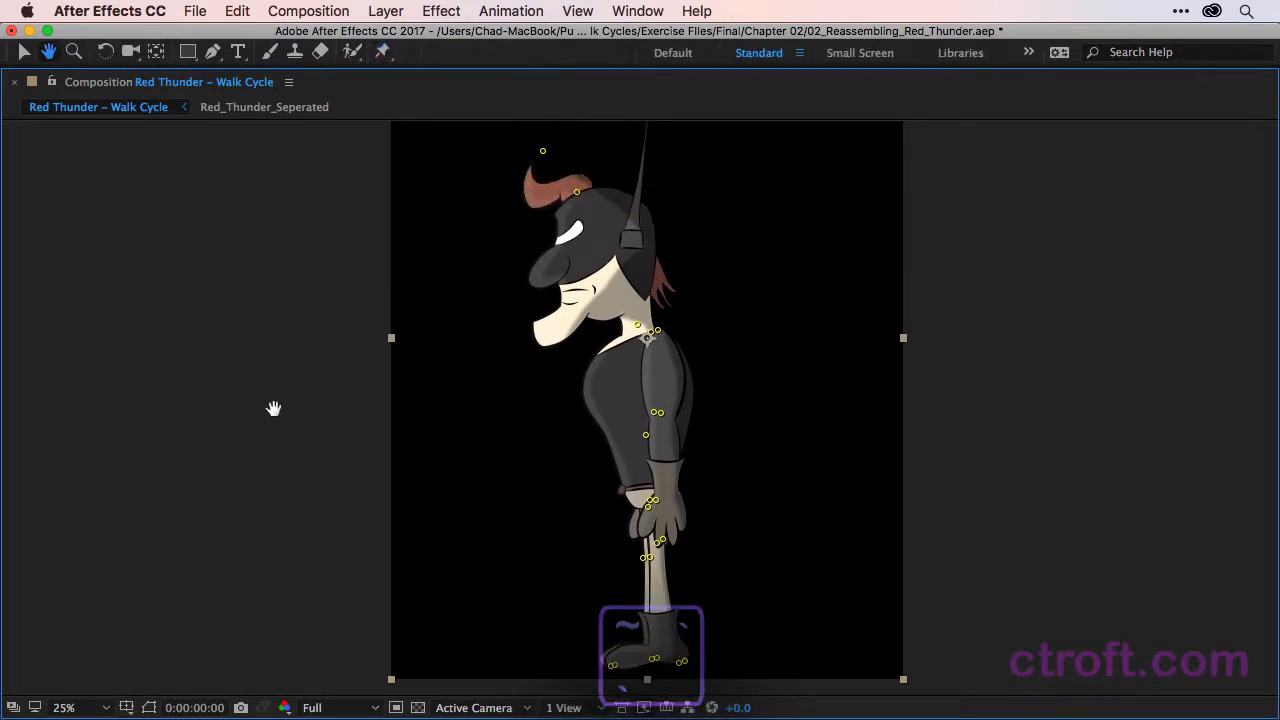
# Maximize the Composition panel to view the fully reassembled Red Thunder
pyautogui.click(382, 52)
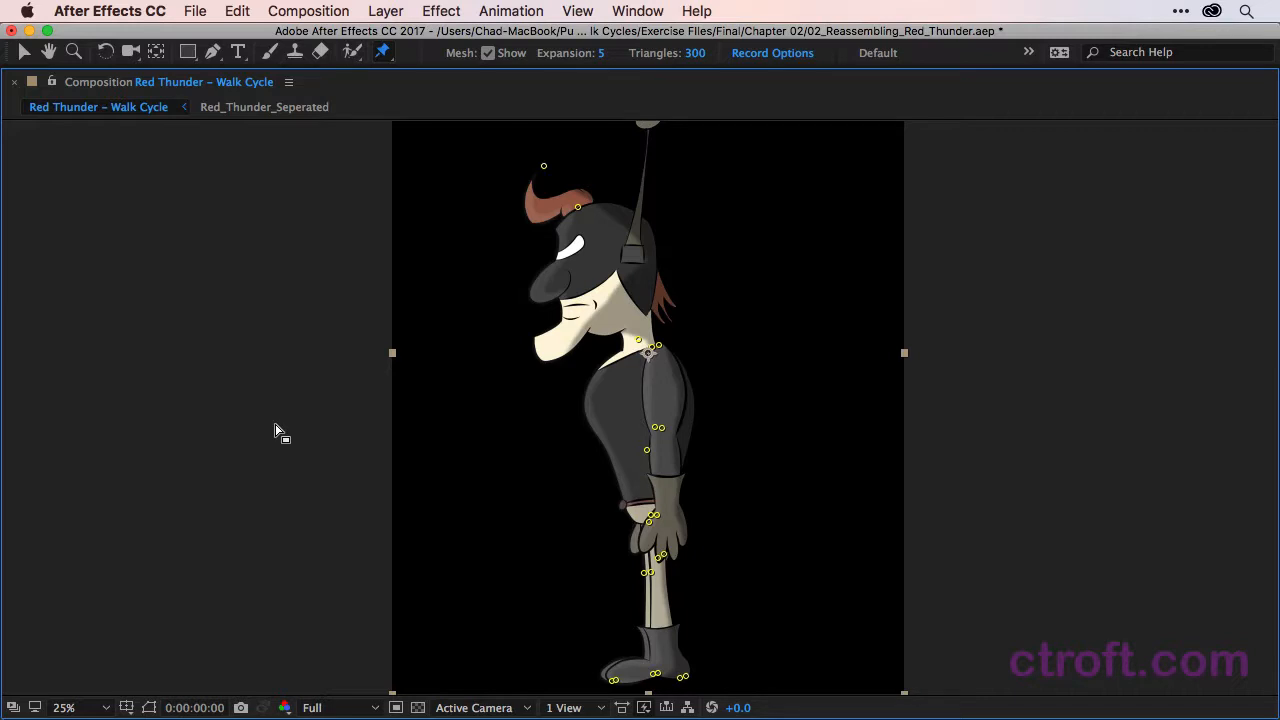
pyautogui.moveTo(278, 430)
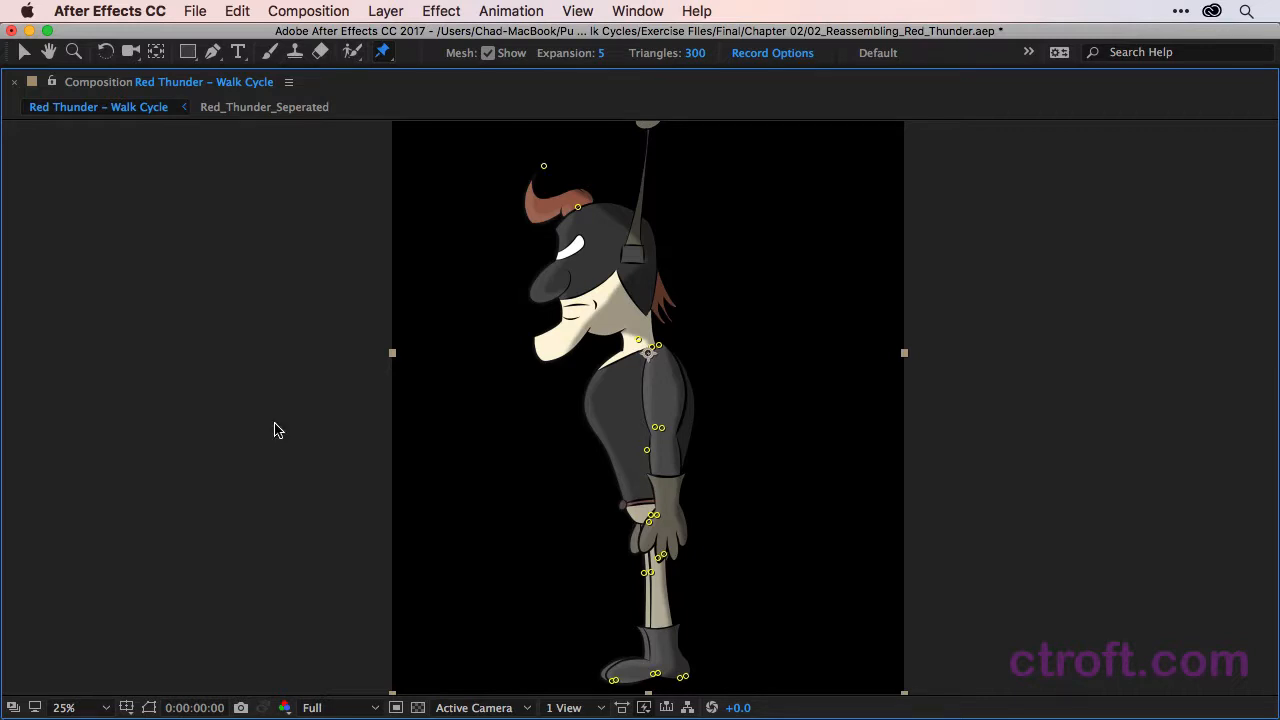